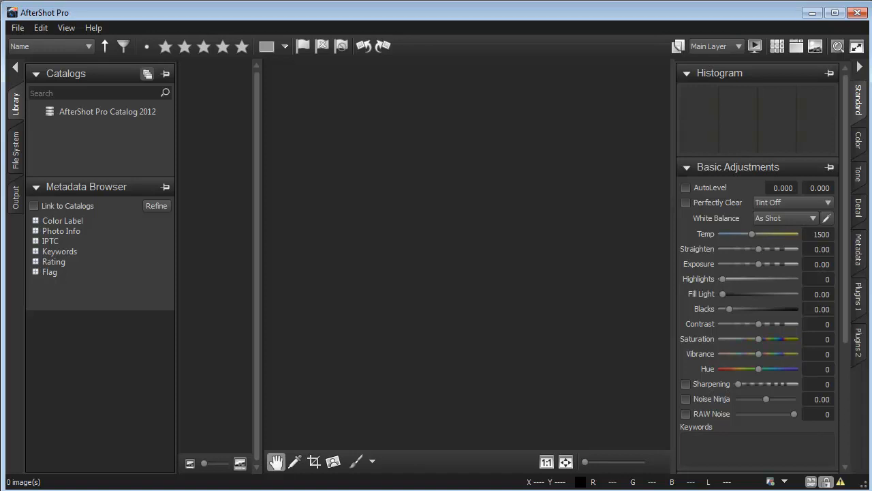
mouse_move(28, 169)
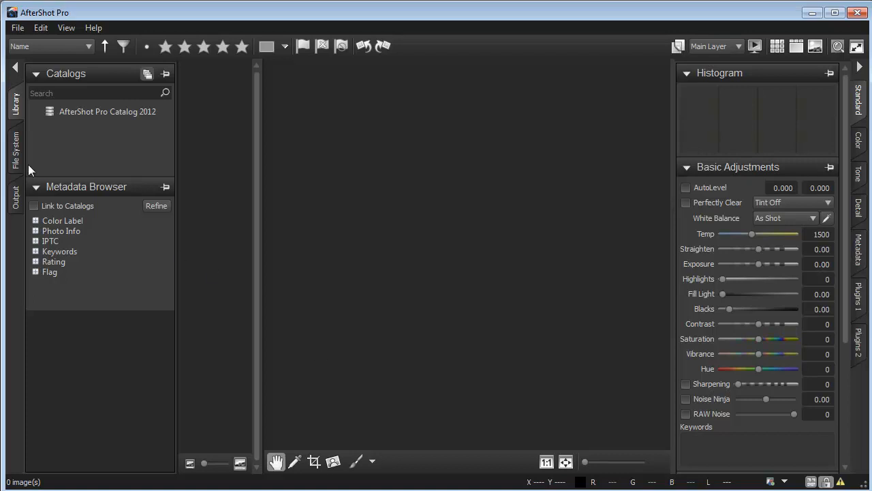
Step: Show the File System tree and select the Wyoming 2010-07-04 photos folder
left_click(15, 147)
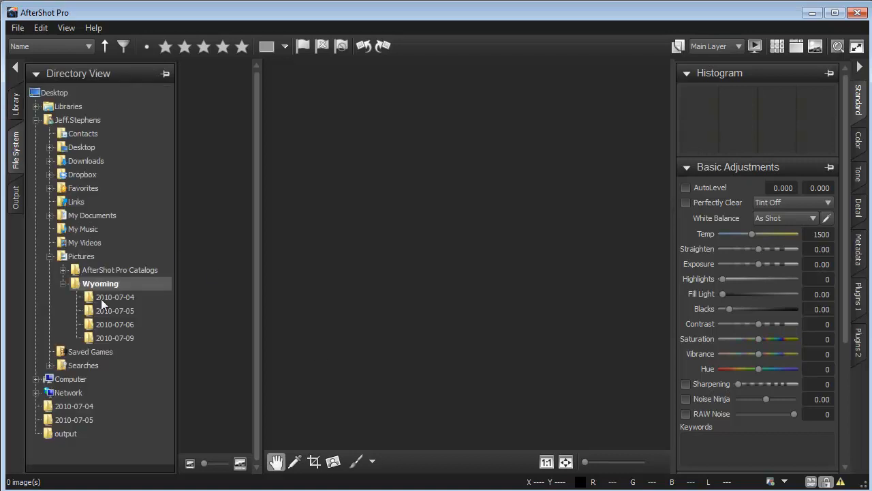
left_click(114, 297)
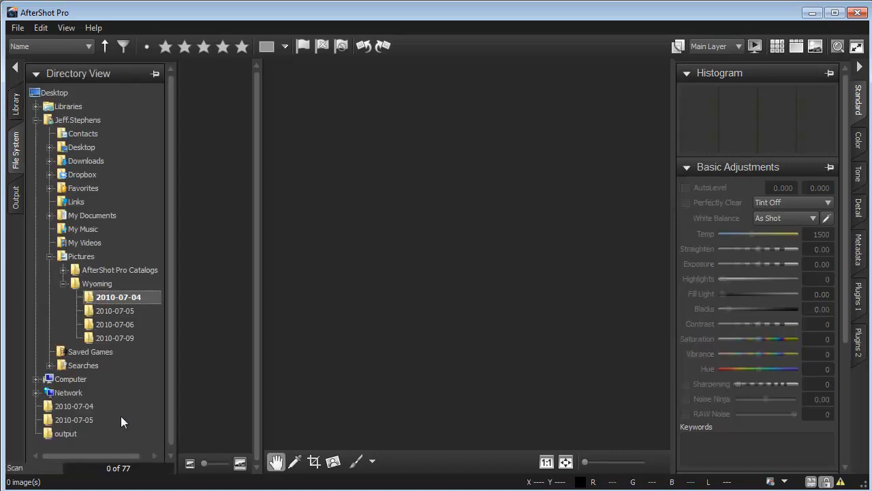
left_click(119, 298)
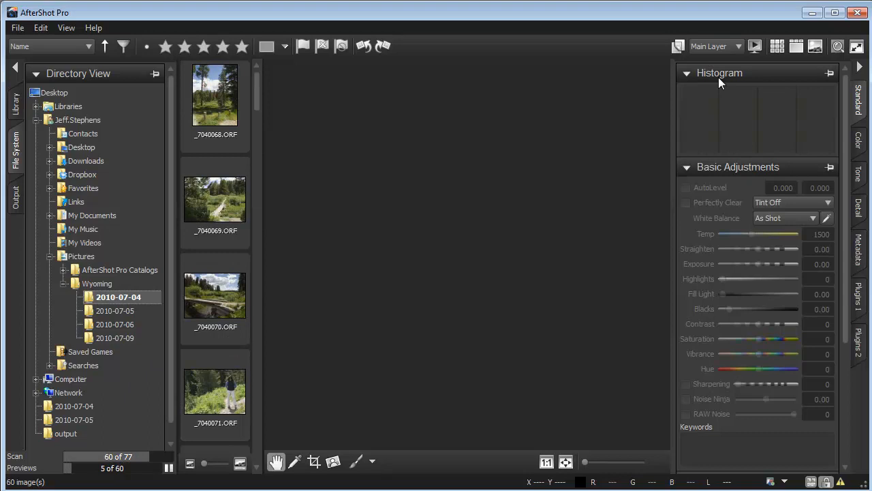
Step: Bring up the wildflower meadow photo _7040143.ORF and pull its exposure down slightly
left_click(777, 46)
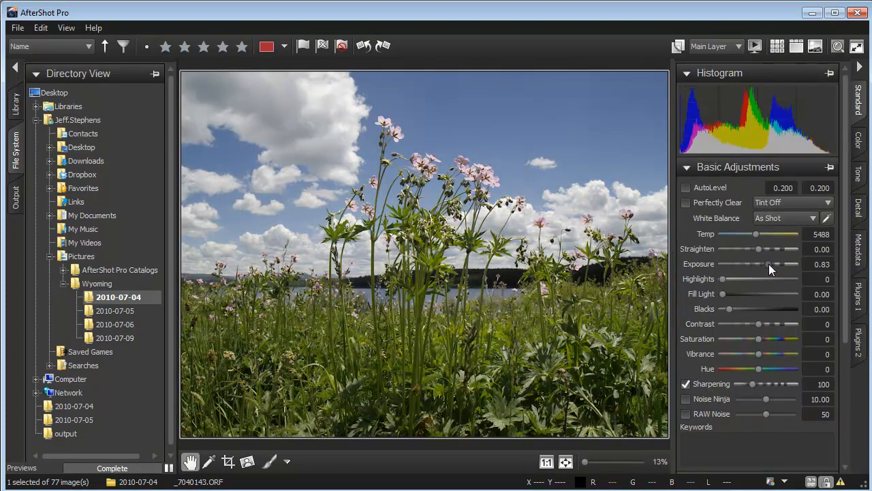
left_click_drag(768, 264, 753, 264)
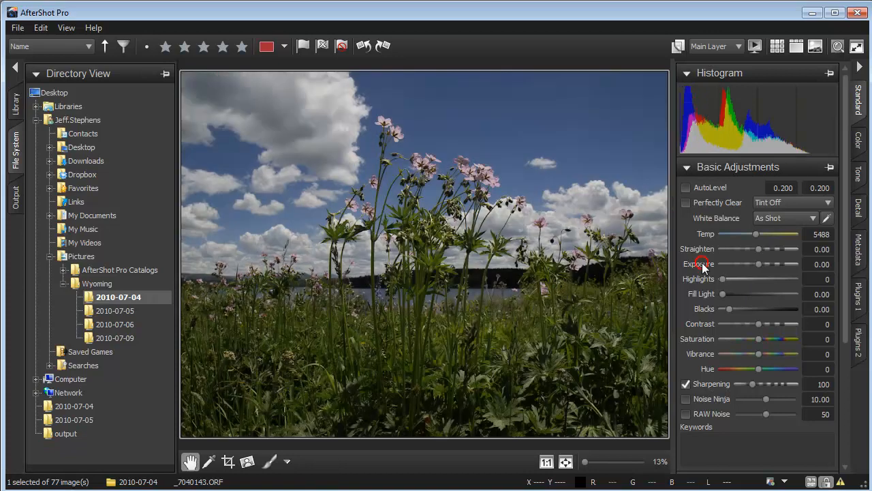
mouse_move(761, 338)
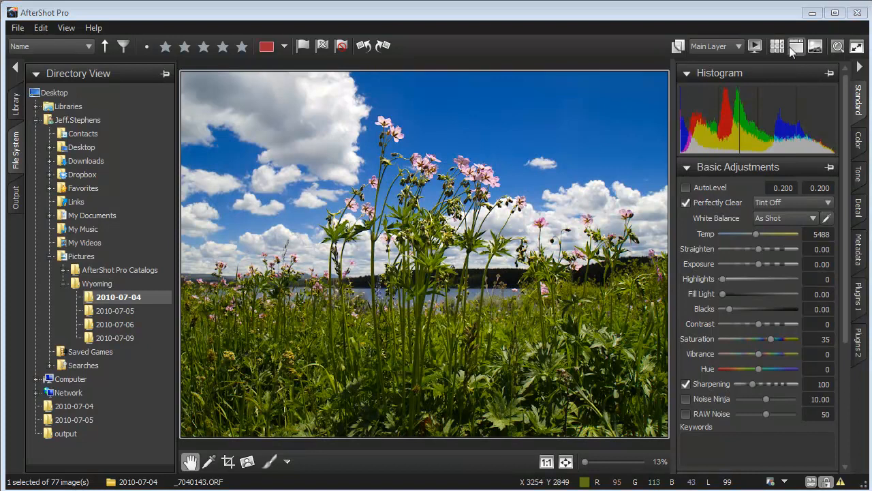
Step: Return to the thumbnail grid, switch to the 2010-07-05 folder and hide the folder tree
left_click(777, 46)
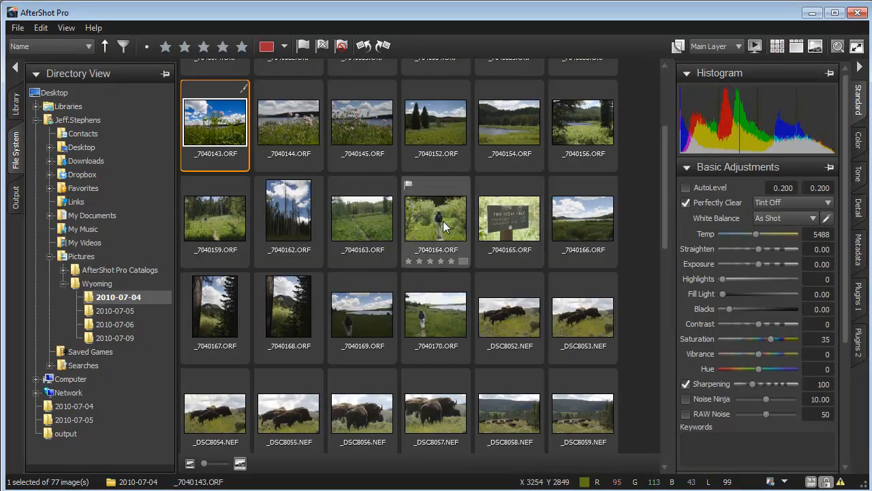
left_click(510, 314)
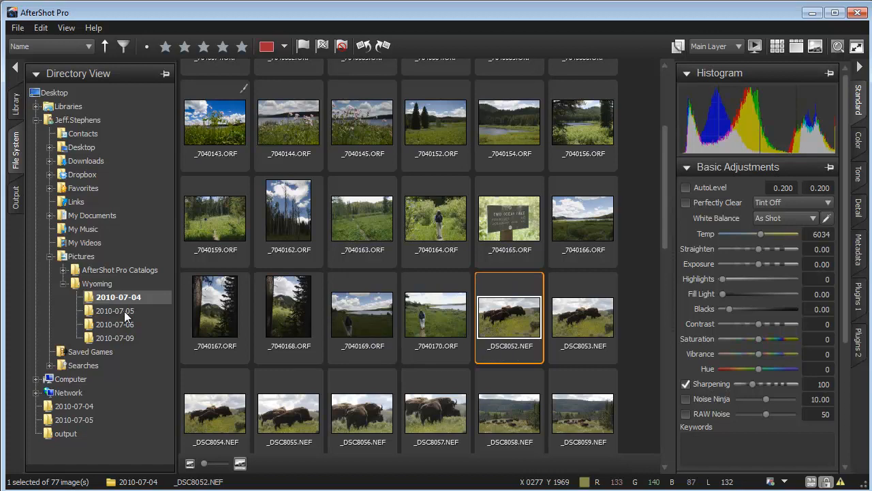
left_click(118, 311)
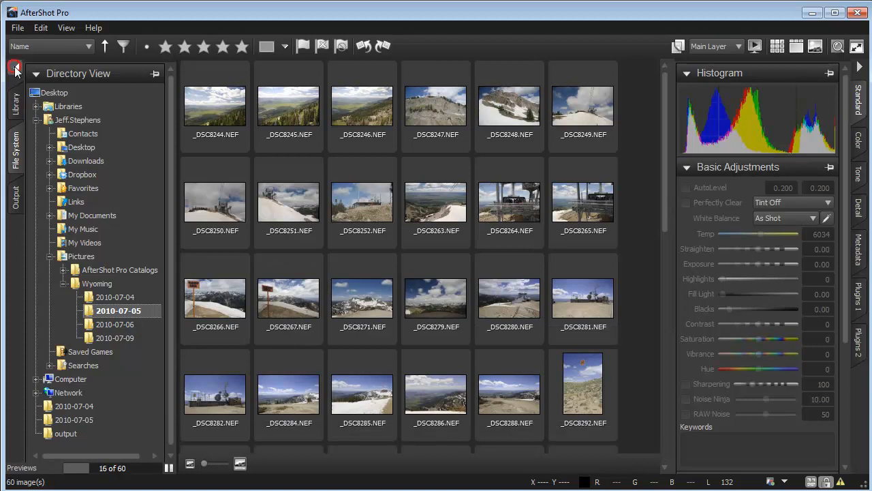
left_click(10, 68)
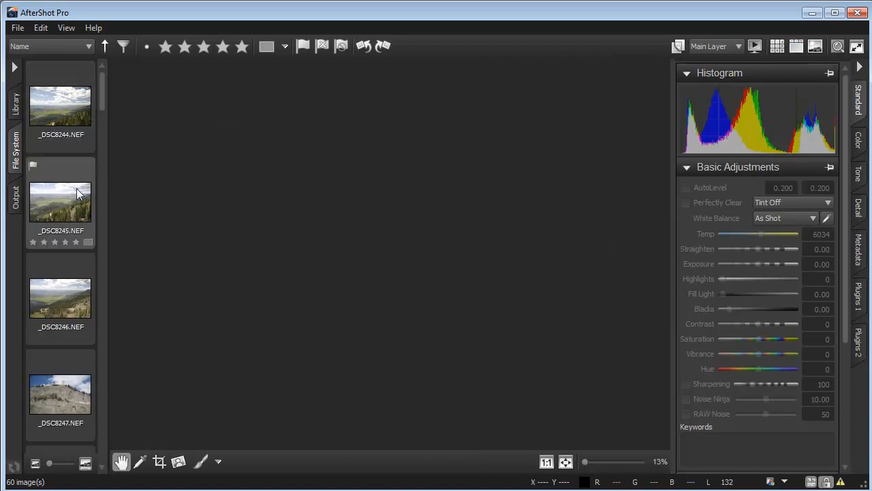
Step: Rate the cable-car mountain photo one star and the cloudy mountain panorama two stars
left_click(60, 394)
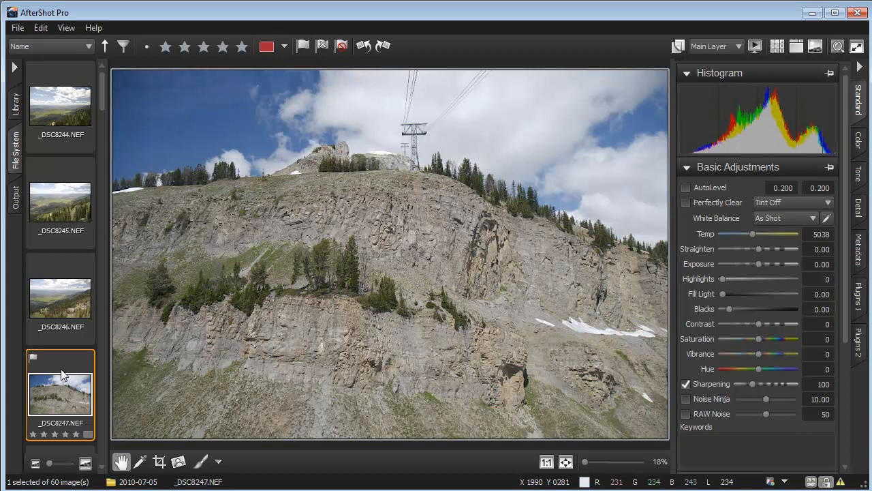
left_click(167, 47)
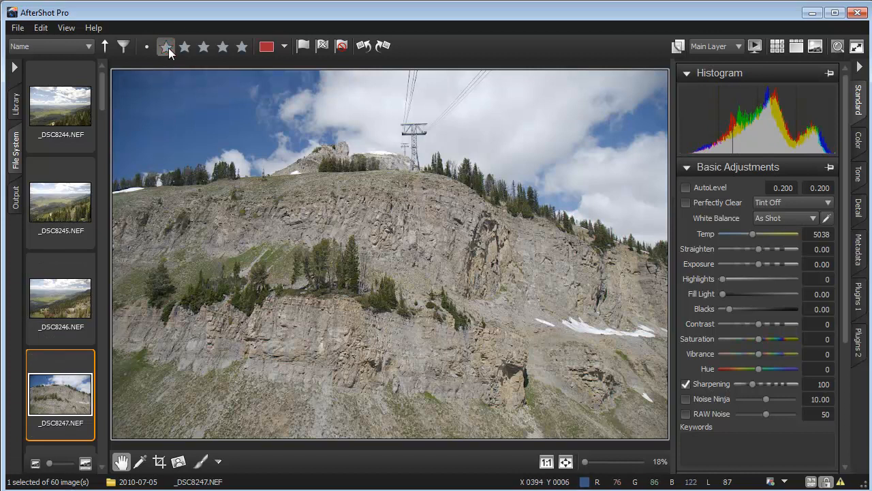
left_click(164, 47)
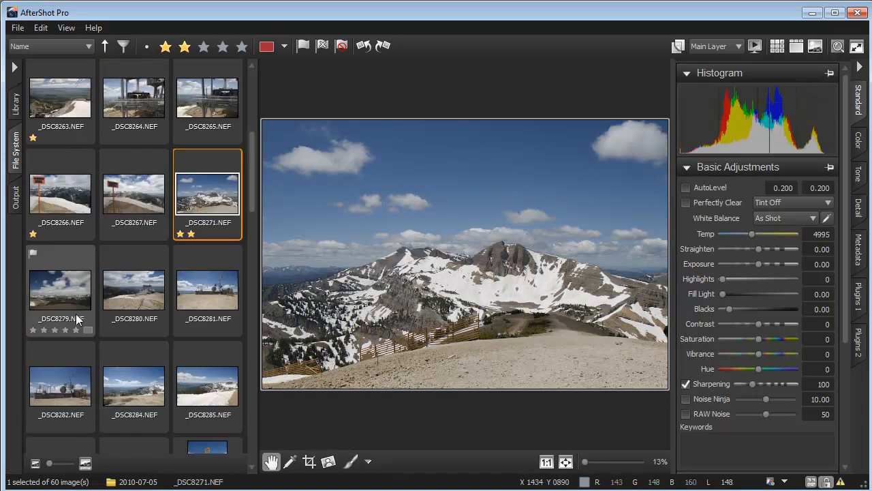
left_click(60, 291)
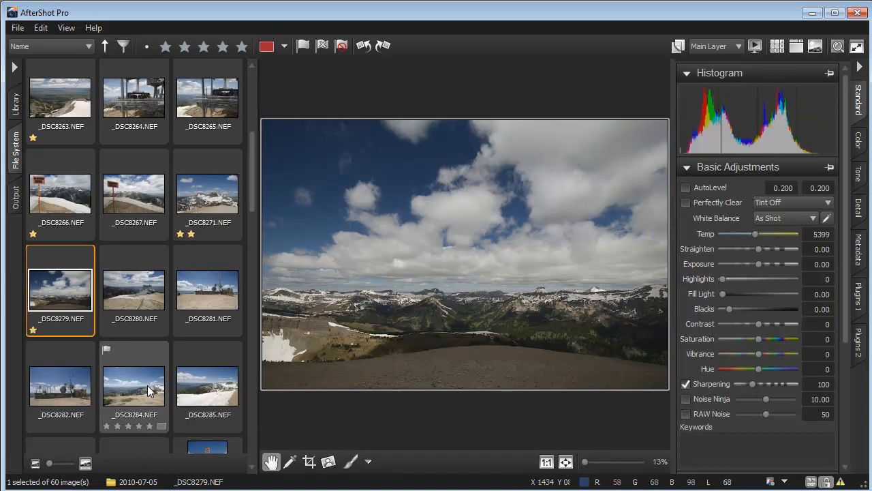
left_click(208, 293)
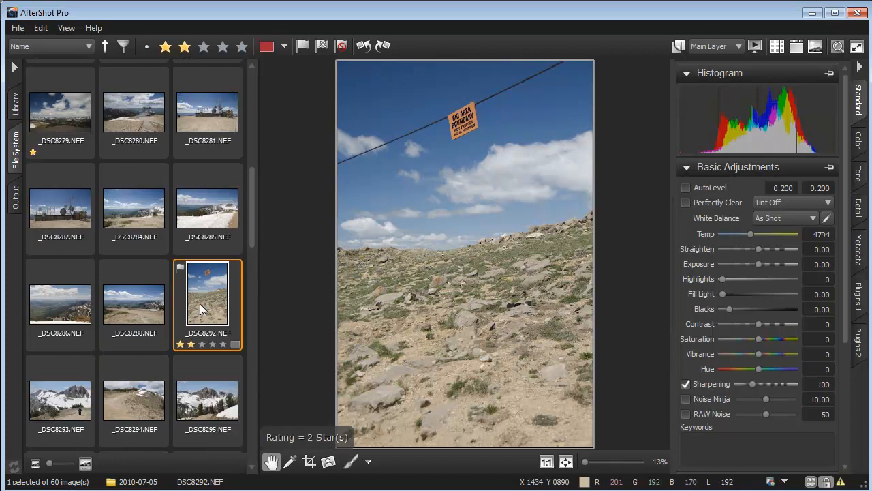
Step: Filter the folder to photos rated one star or more, leaving six visible
left_click(126, 47)
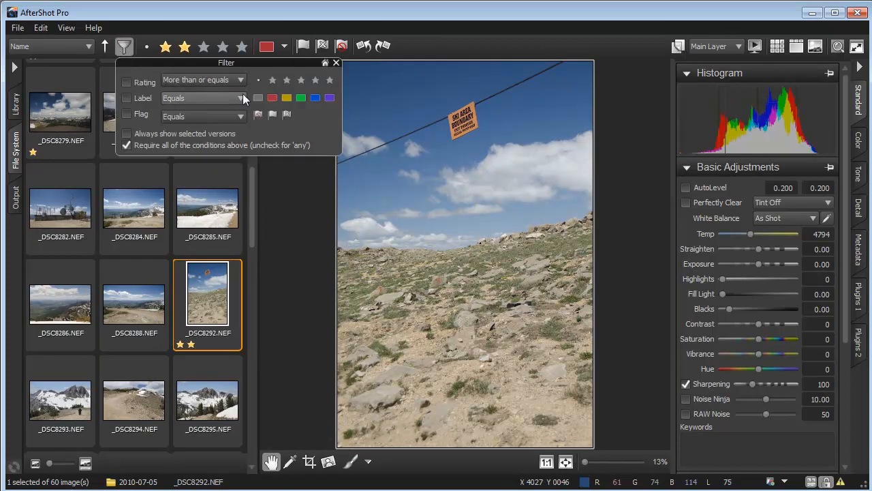
left_click(128, 82)
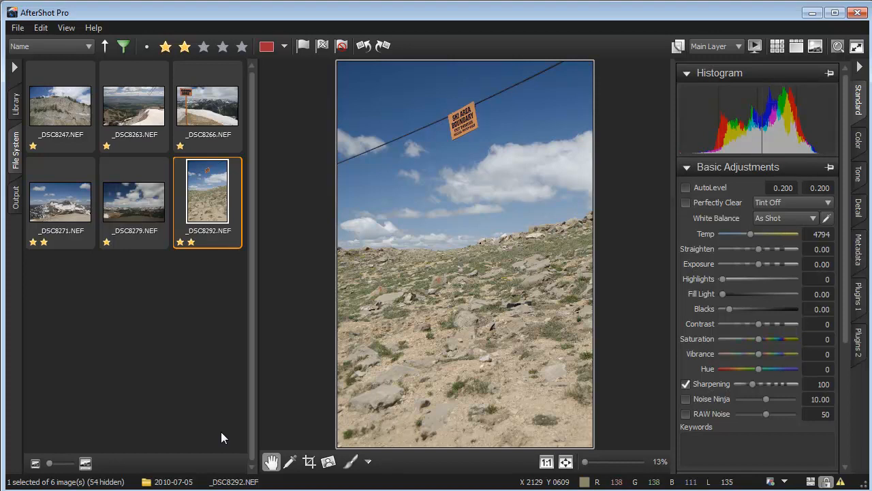
Step: Crop the ski area boundary sign photo to a 1:1 square, enable Perfectly Clear and nudge exposure down
left_click(309, 462)
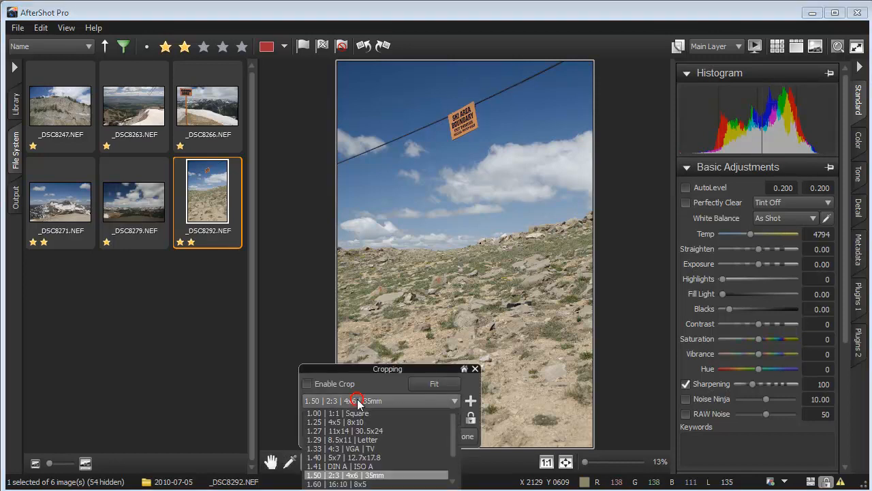
left_click(333, 411)
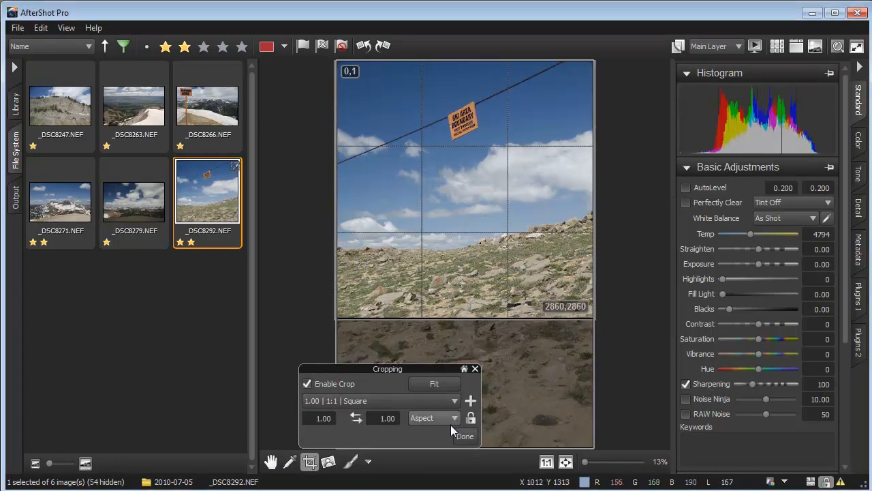
left_click(464, 437)
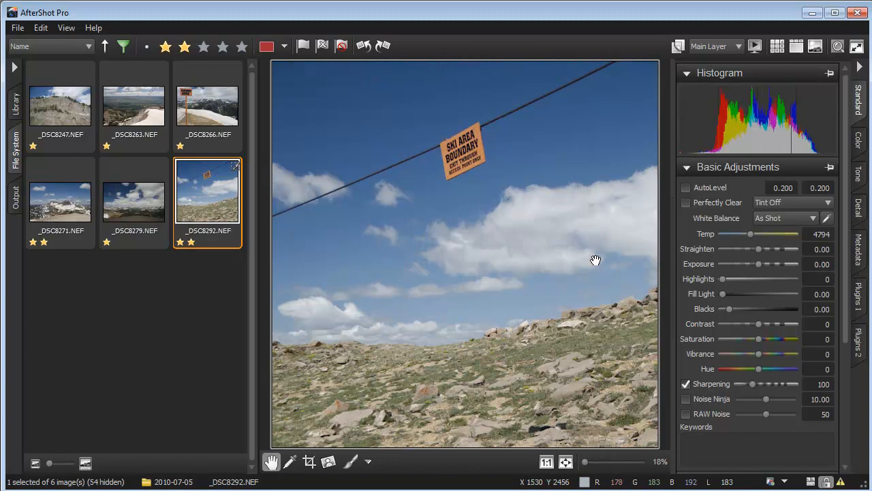
left_click(686, 202)
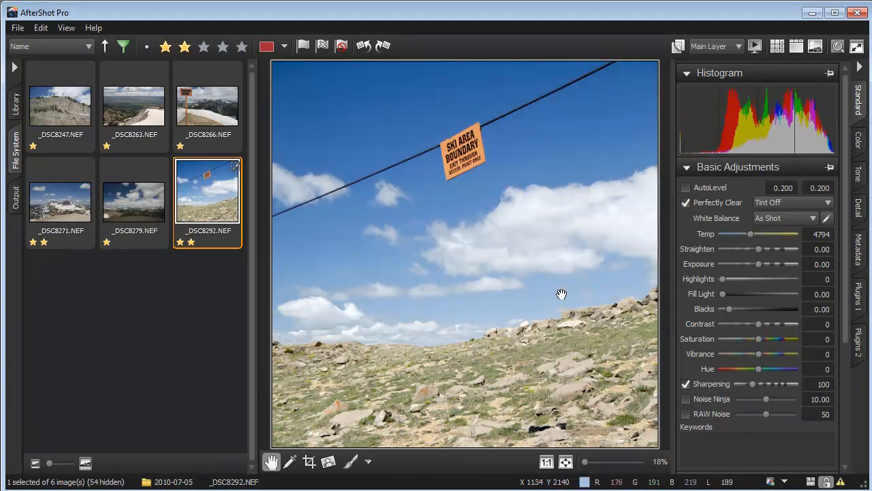
mouse_move(762, 266)
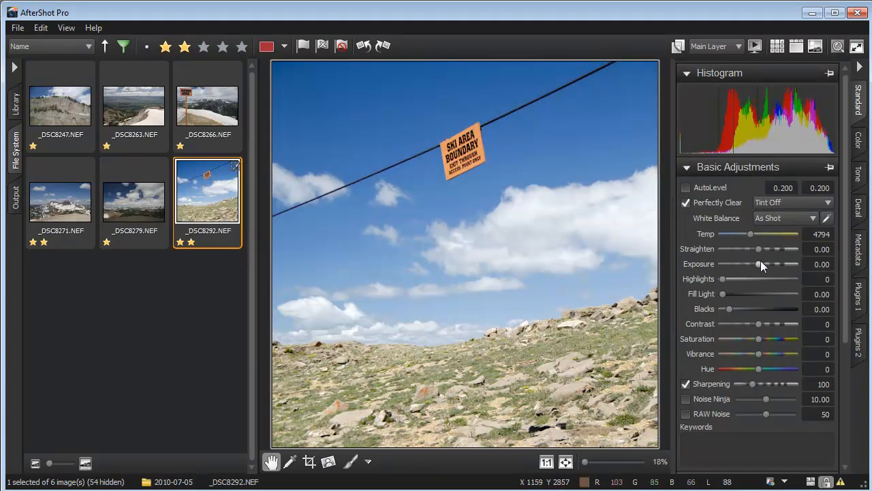
left_click_drag(757, 265, 749, 264)
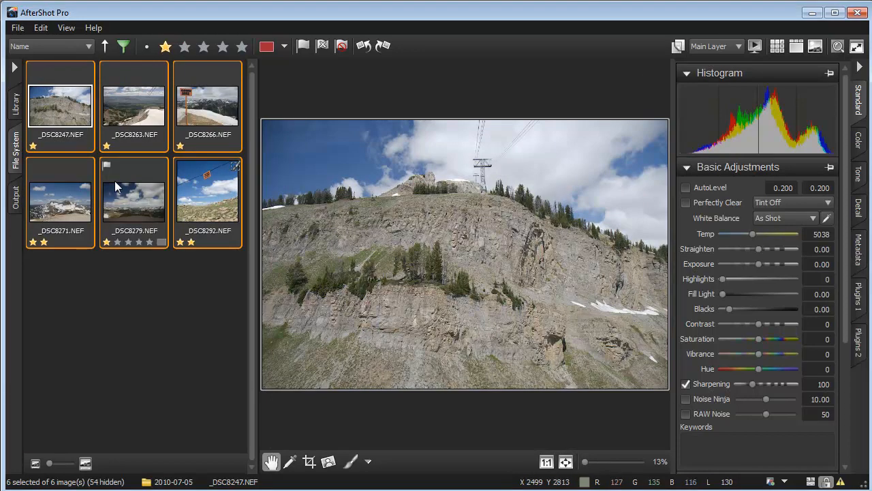
Step: Save the six rated photos via batch output as 95% JPEGs into the output folder
left_click(26, 30)
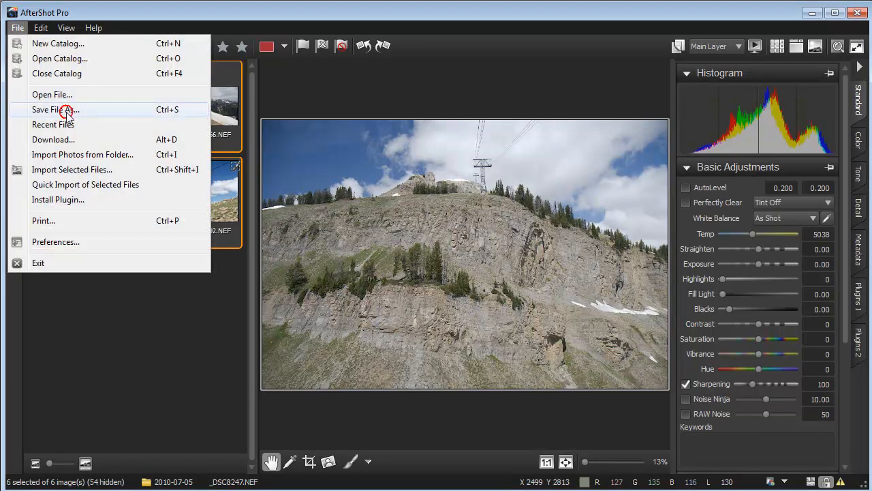
left_click(49, 109)
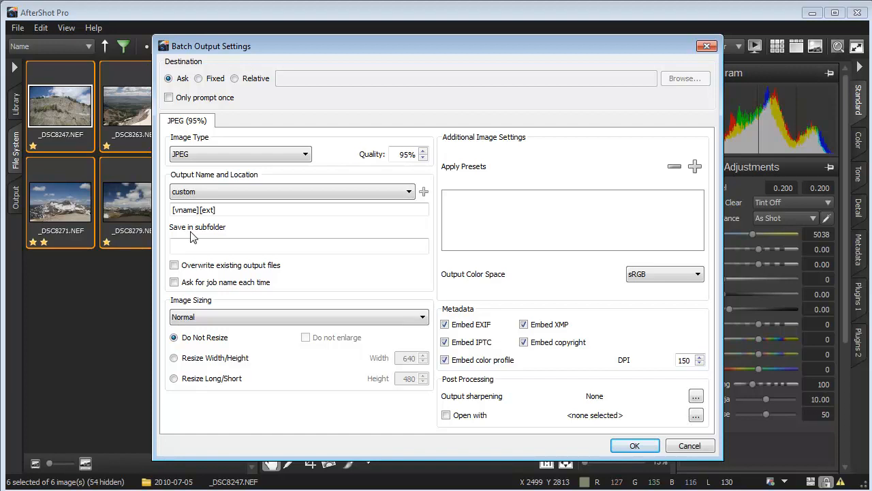
mouse_move(636, 444)
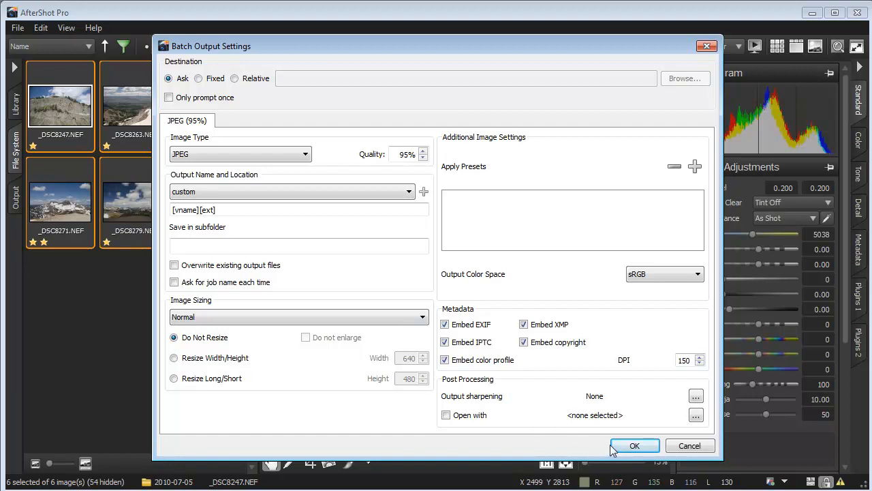
left_click(635, 444)
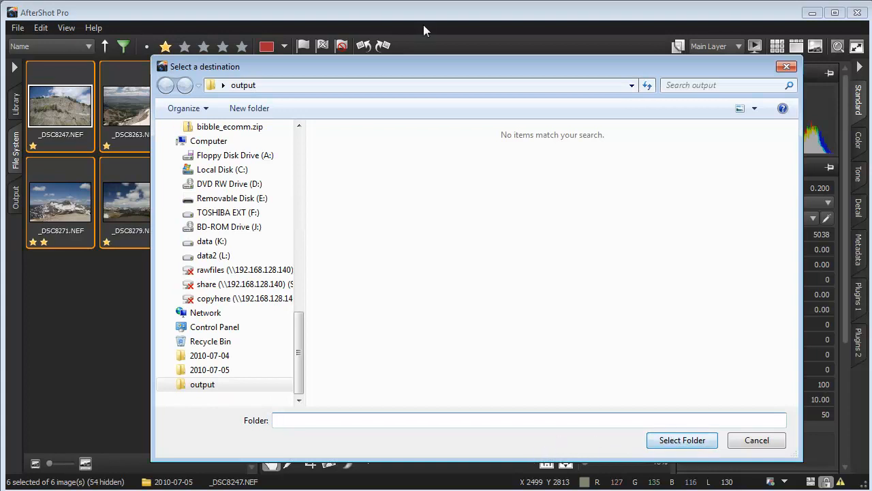
left_click(682, 439)
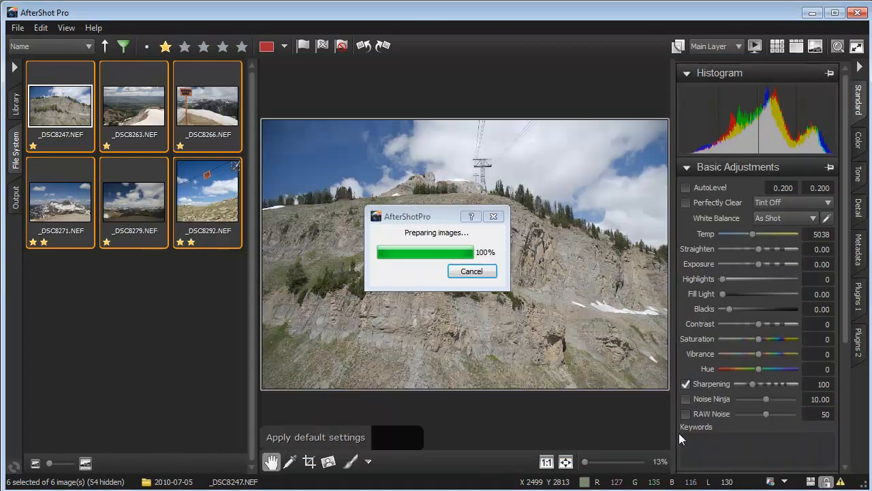